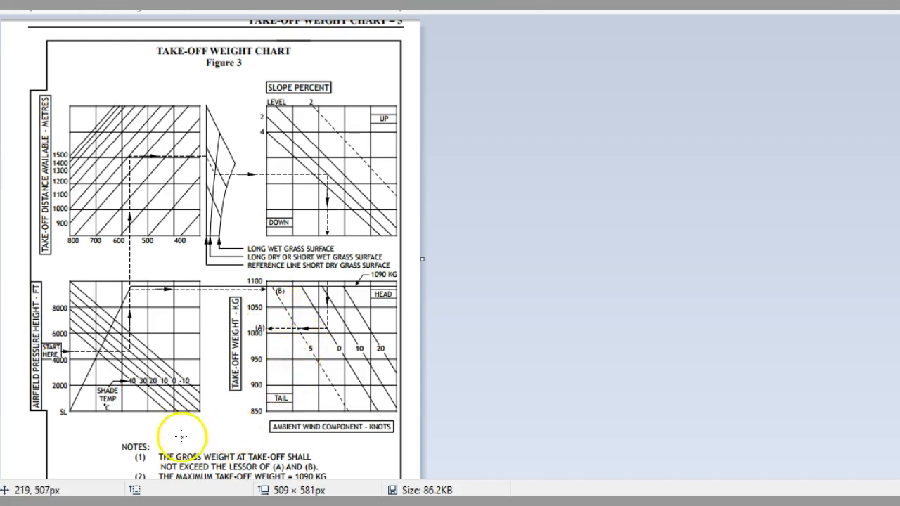
{"action": "mouse_move", "coordinate": [278, 410]}
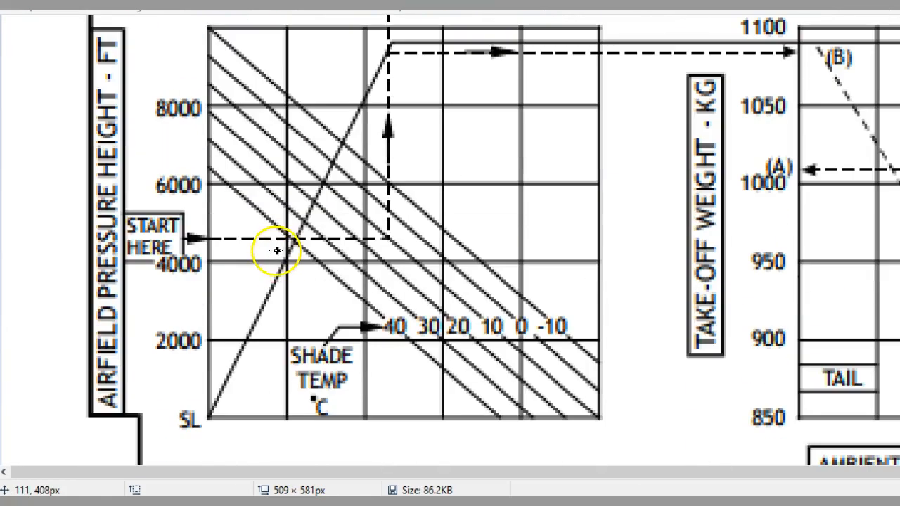
{"action": "mouse_move", "coordinate": [127, 266]}
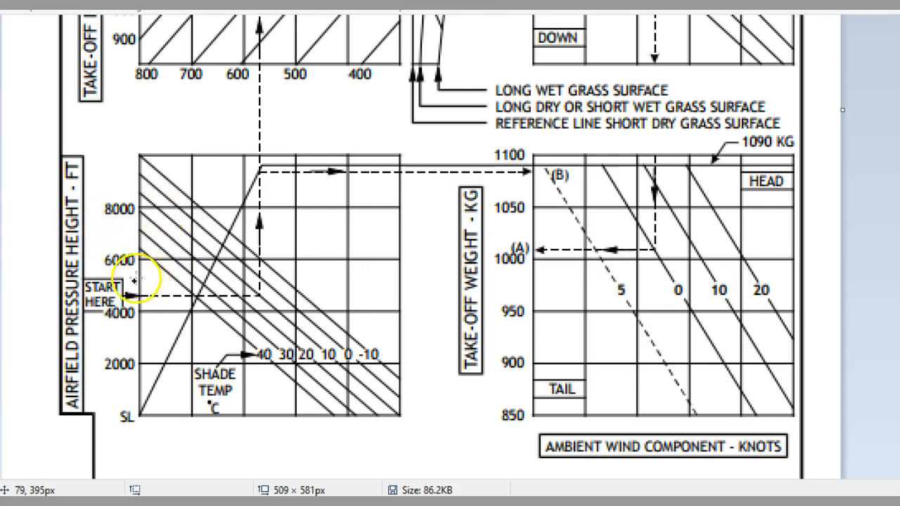
{"action": "mouse_move", "coordinate": [138, 222]}
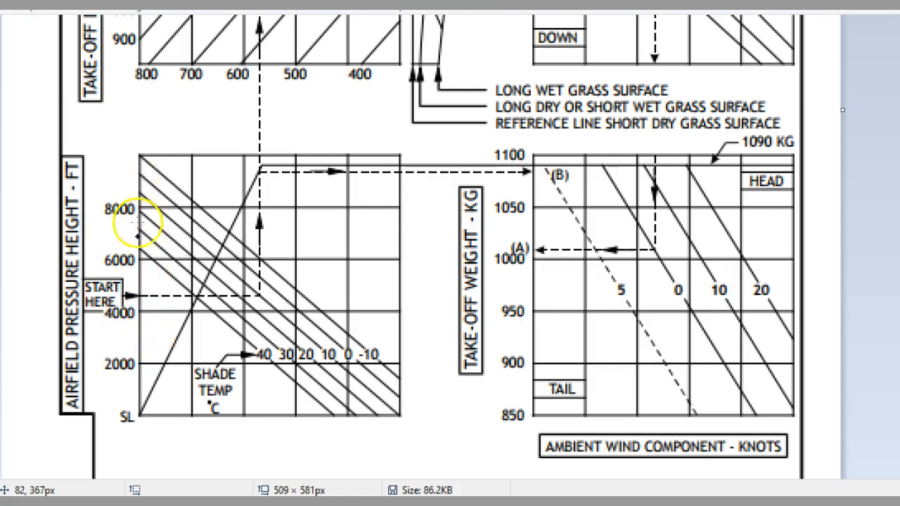
{"action": "mouse_move", "coordinate": [138, 334]}
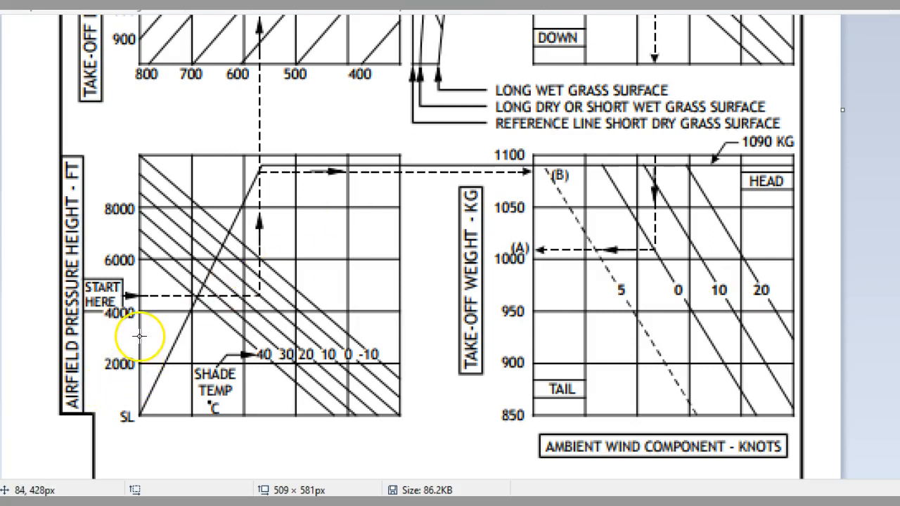
Draw a red horizontal line from the 3000 ft mark across to the shade temperature line.
{"action": "left_click_drag", "start_coordinate": [137, 337], "coordinate": [274, 338]}
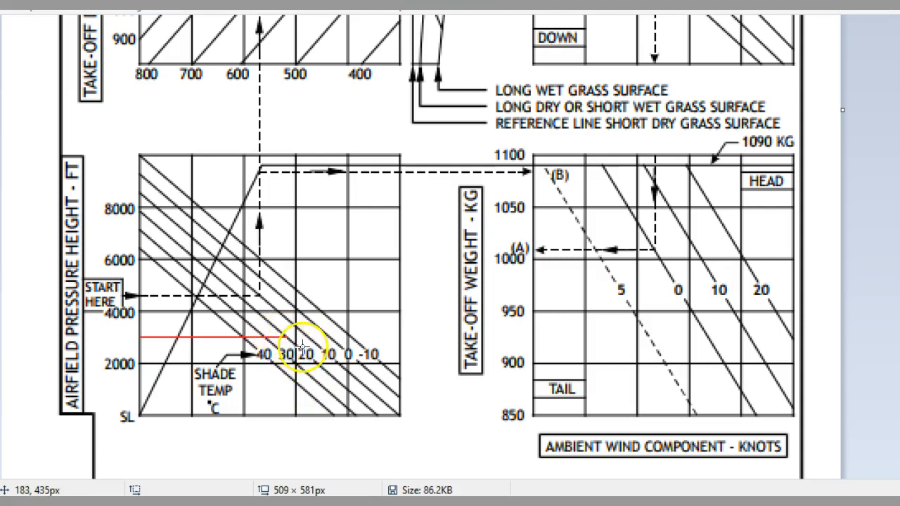
{"action": "scroll", "scroll_direction": "down", "scroll_amount": 3}
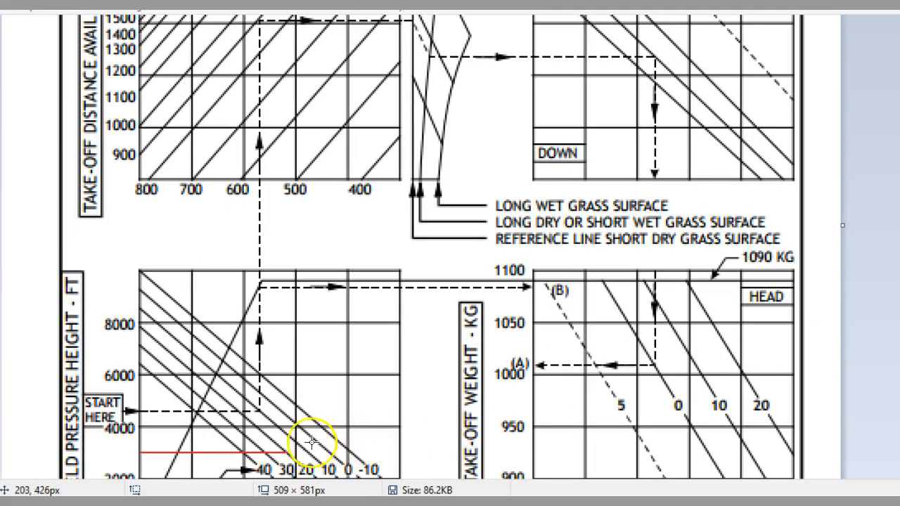
{"action": "mouse_move", "coordinate": [284, 451]}
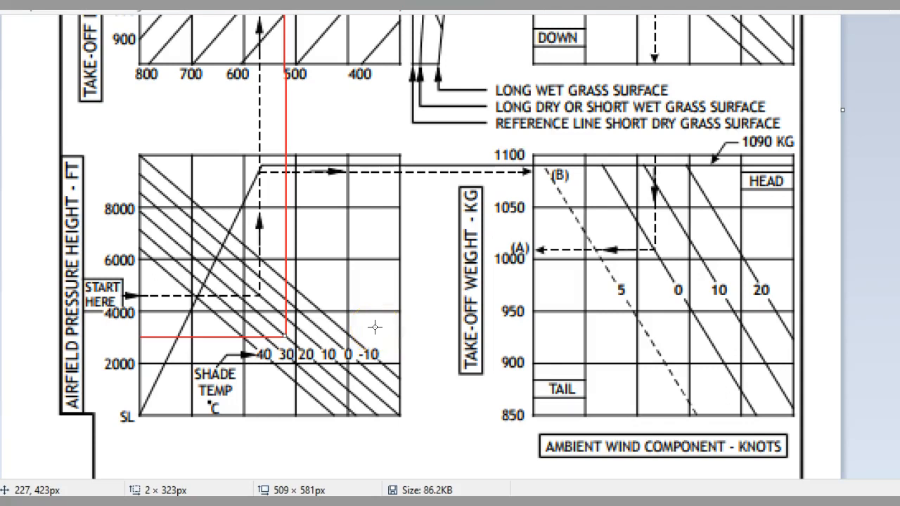
{"action": "left_click", "coordinate": [298, 306]}
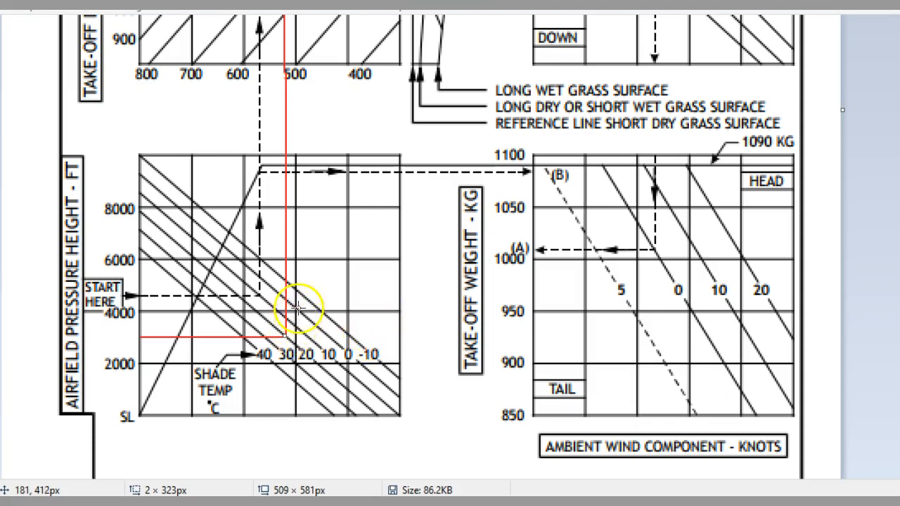
{"action": "scroll", "scroll_direction": "down", "scroll_amount": 3}
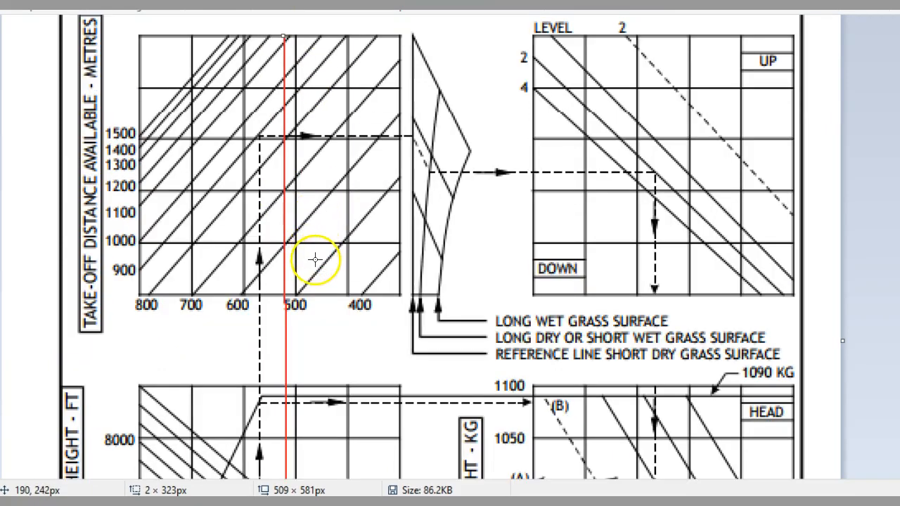
{"action": "mouse_move", "coordinate": [295, 73]}
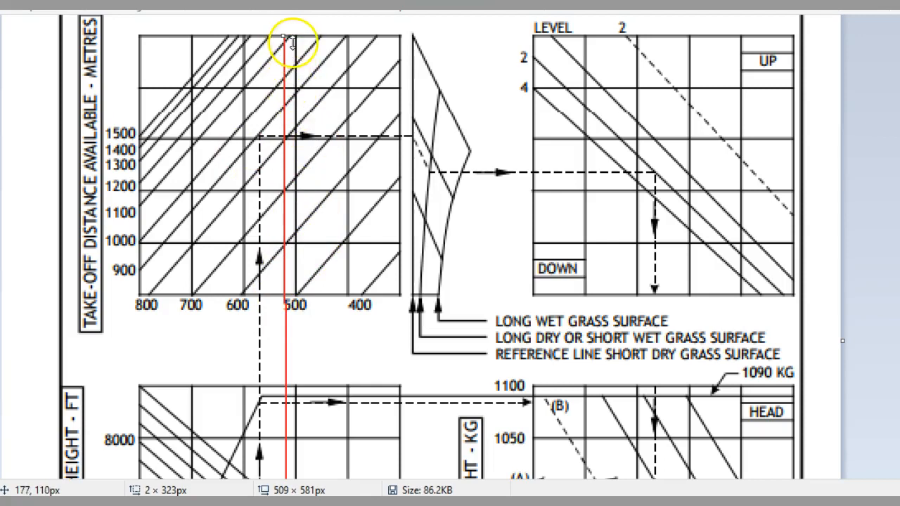
{"action": "scroll", "scroll_direction": "down", "scroll_amount": 3}
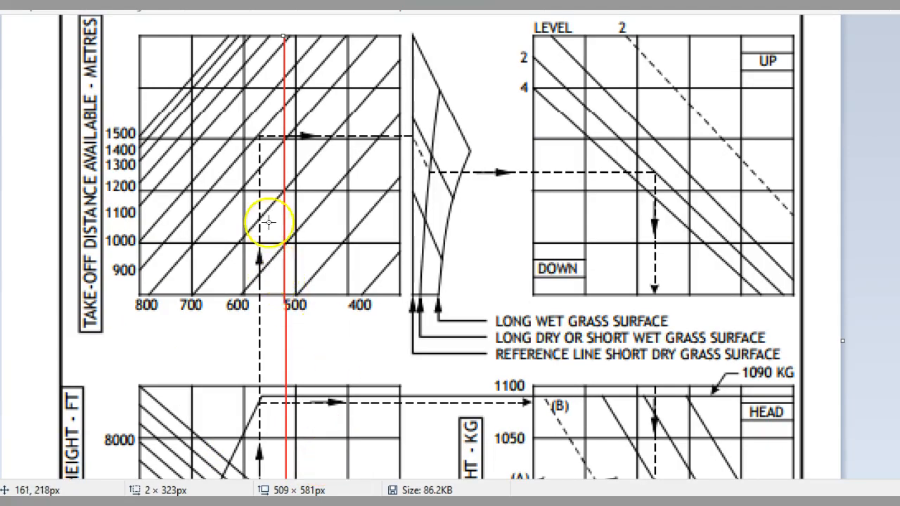
{"action": "mouse_move", "coordinate": [153, 325]}
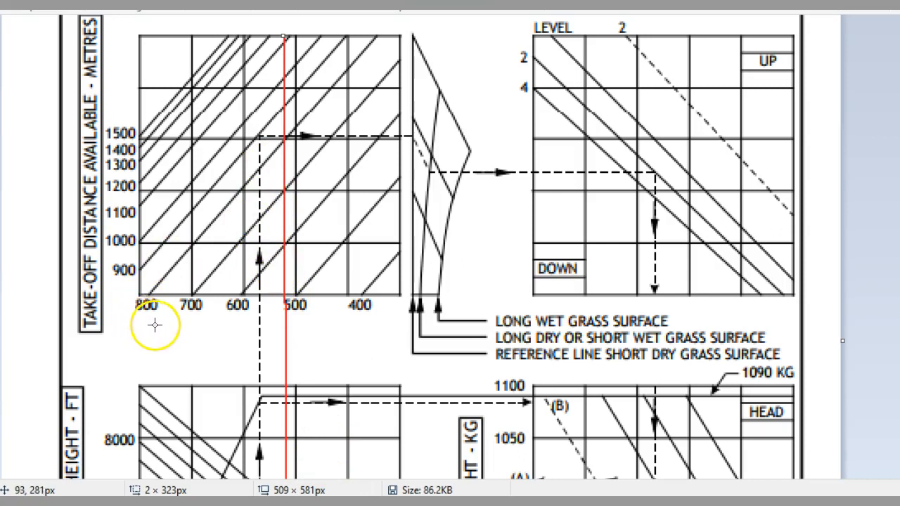
{"action": "mouse_move", "coordinate": [92, 253]}
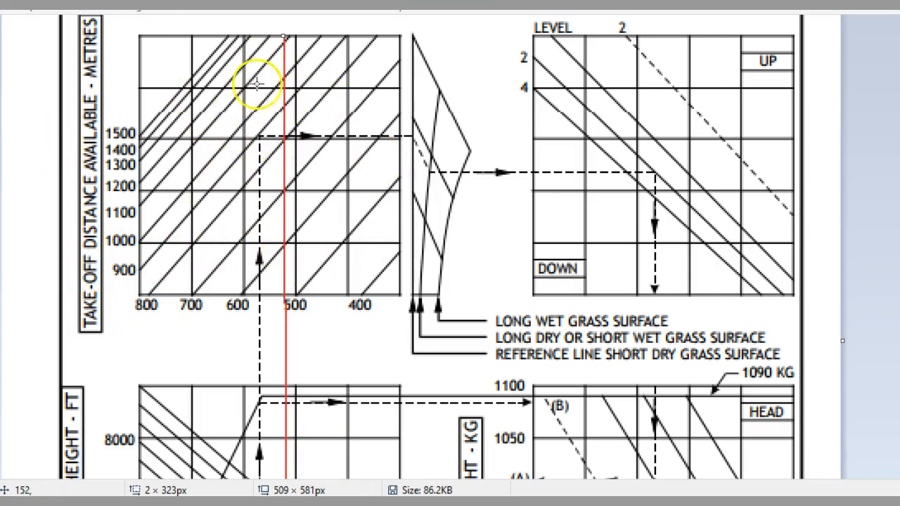
{"action": "mouse_move", "coordinate": [270, 118]}
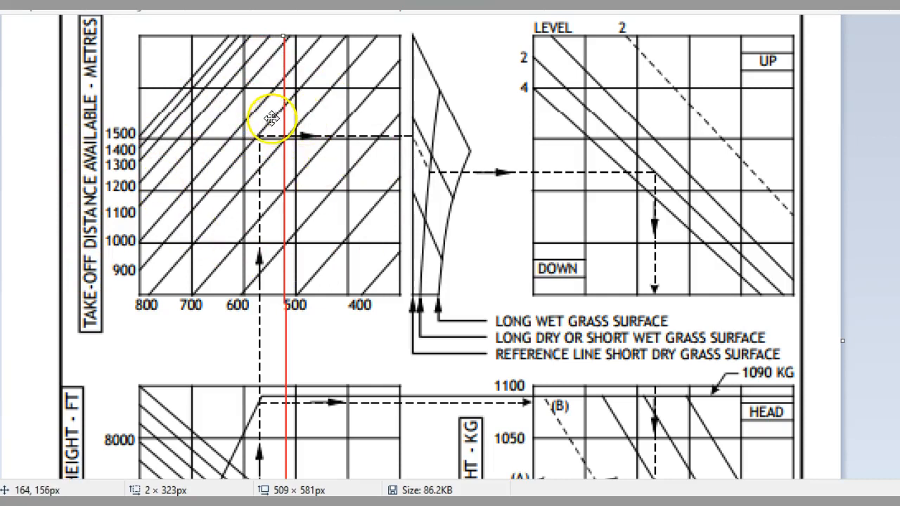
{"action": "mouse_move", "coordinate": [211, 288]}
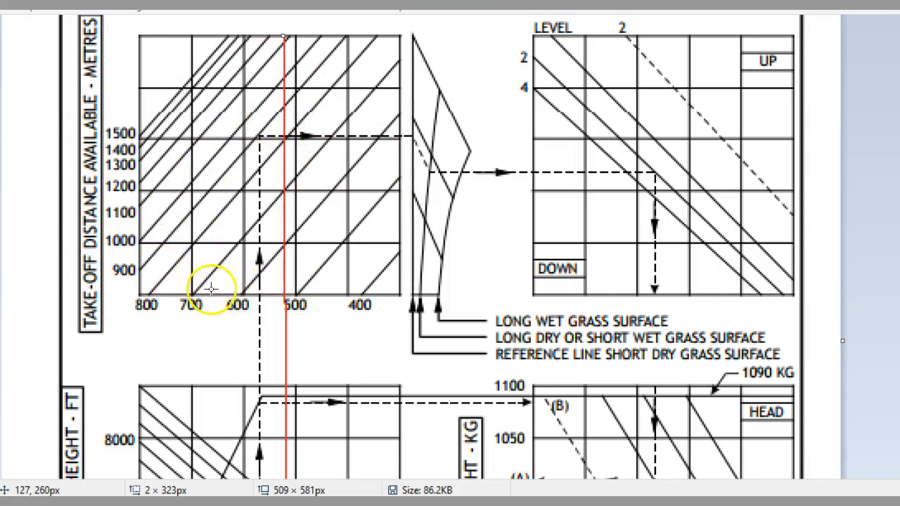
{"action": "mouse_move", "coordinate": [199, 291]}
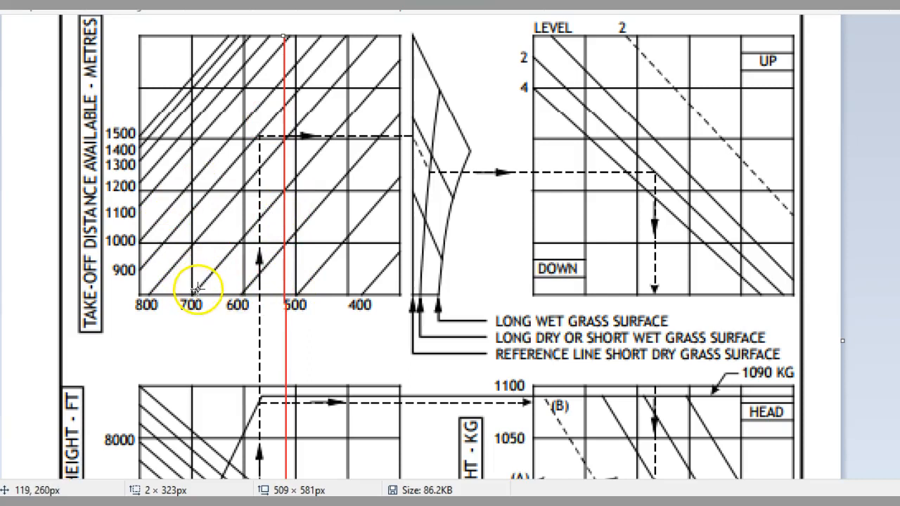
{"action": "mouse_move", "coordinate": [253, 224]}
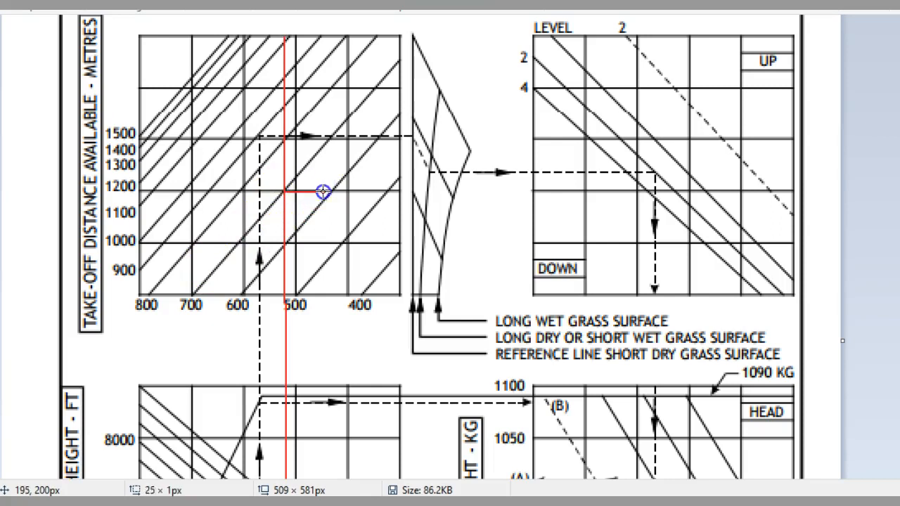
{"action": "left_click_drag", "start_coordinate": [322, 190], "coordinate": [569, 188]}
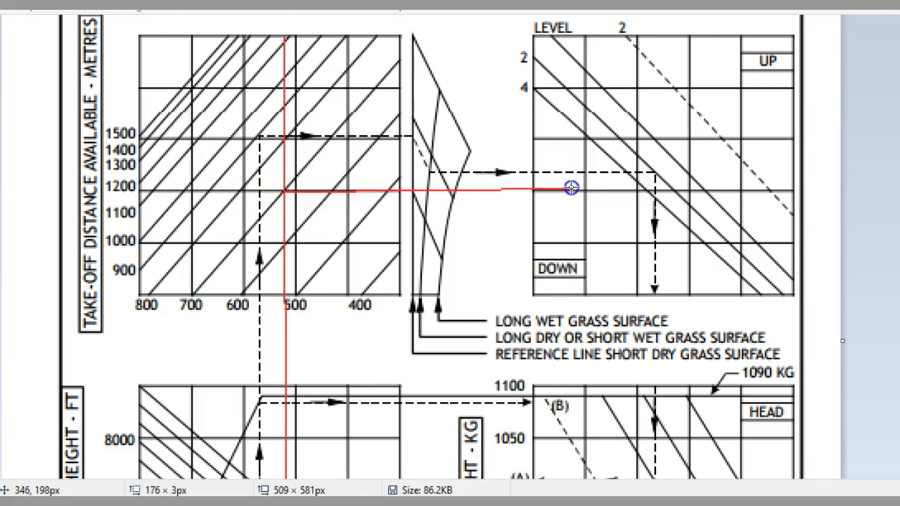
{"action": "mouse_move", "coordinate": [593, 190]}
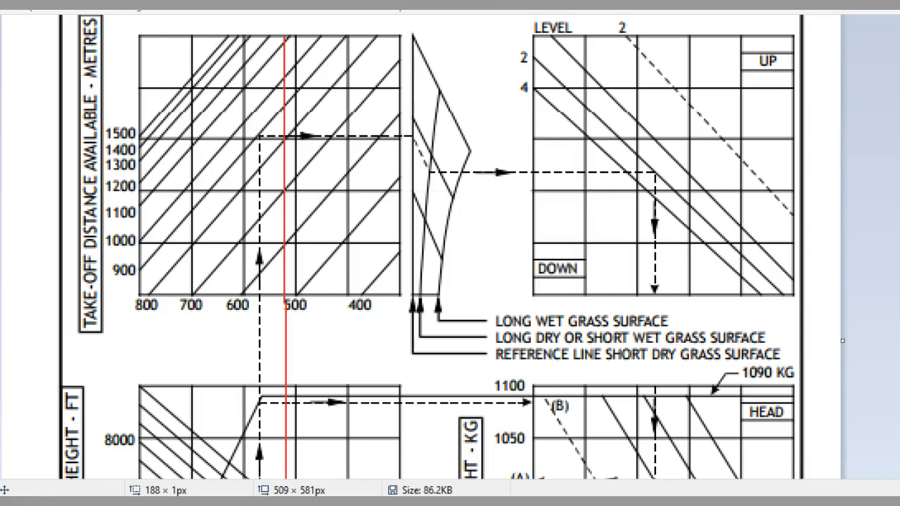
Draw a red horizontal line from point (A) at 1000 kg across the wind-component lines.
{"action": "scroll", "scroll_direction": "down", "scroll_amount": 3}
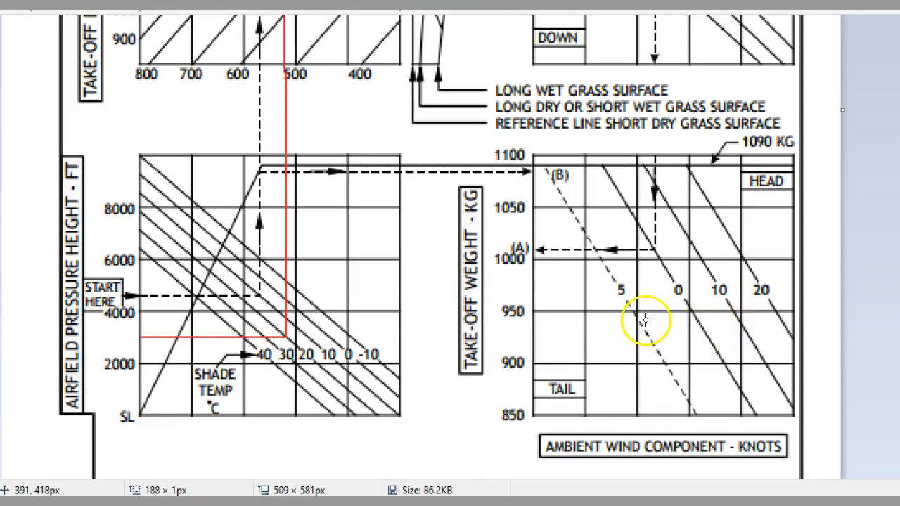
{"action": "mouse_move", "coordinate": [523, 259]}
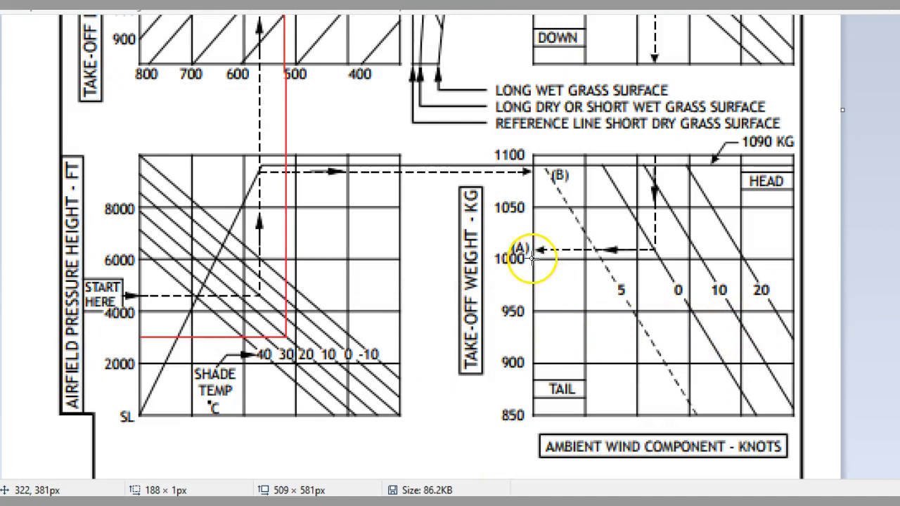
{"action": "left_click_drag", "start_coordinate": [531, 260], "coordinate": [627, 258]}
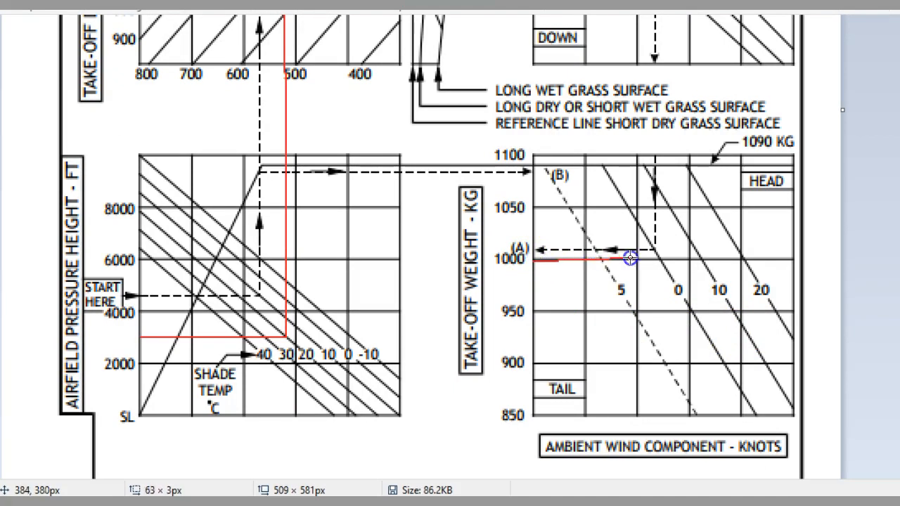
{"action": "left_click_drag", "start_coordinate": [629, 258], "coordinate": [759, 260]}
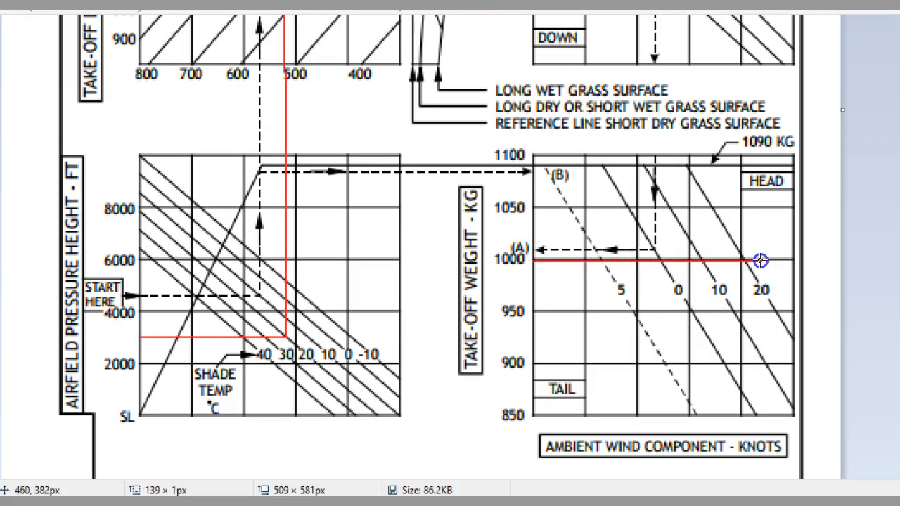
{"action": "left_click_drag", "start_coordinate": [759, 260], "coordinate": [531, 260]}
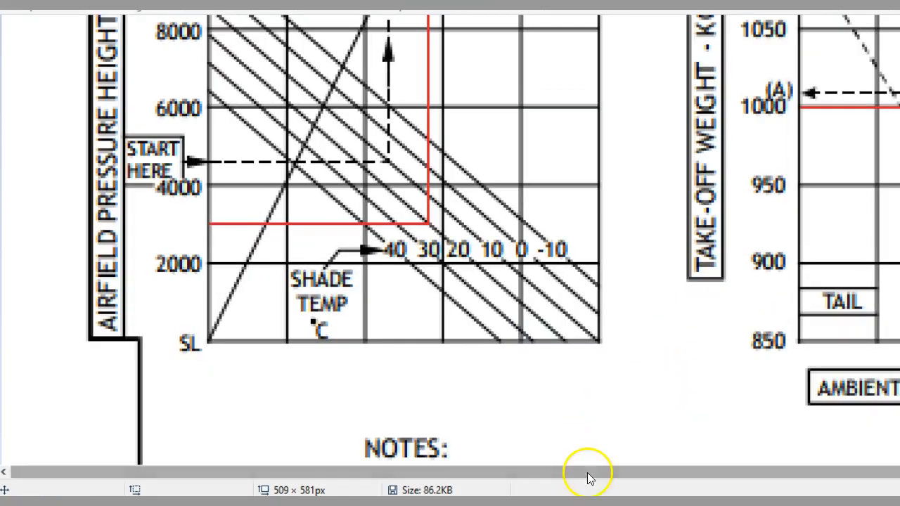
{"action": "scroll", "scroll_direction": "right", "scroll_amount": 3}
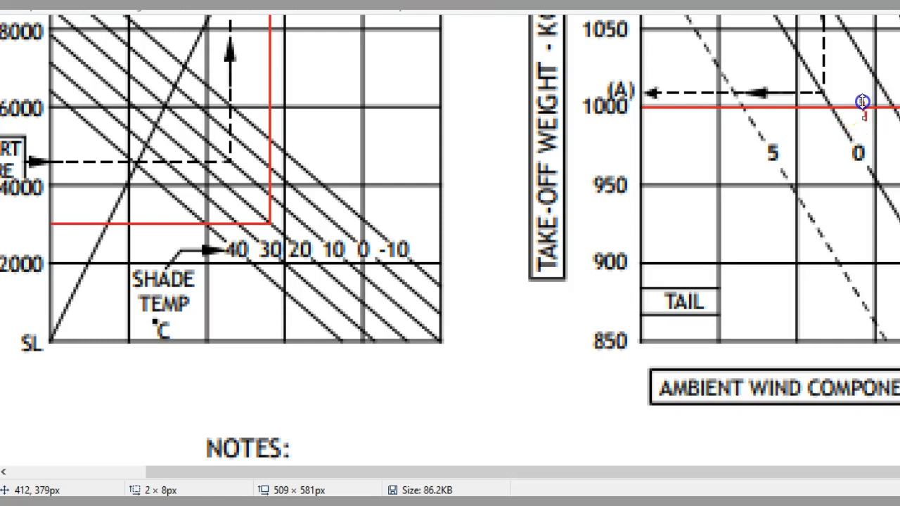
{"action": "mouse_move", "coordinate": [863, 133]}
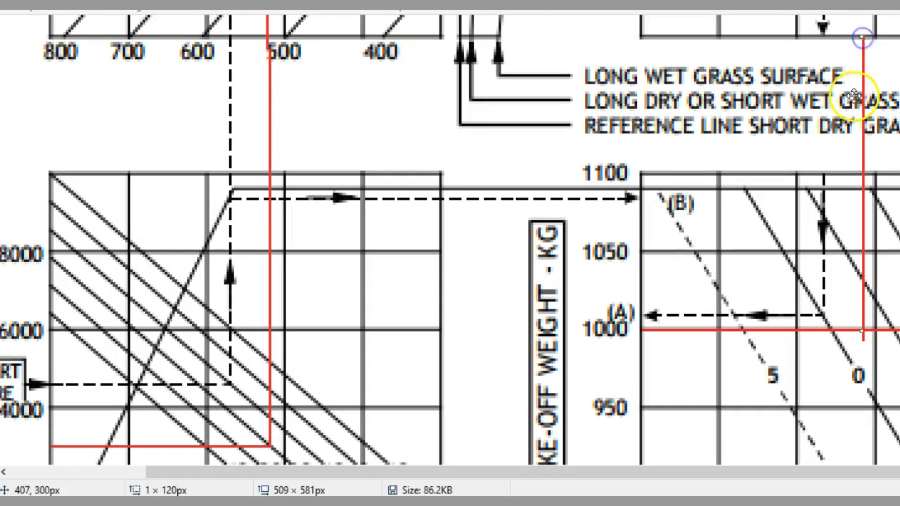
Extend the red vertical line from the 1000 kg mark up to the top of the SLOPE PERCENT grid.
{"action": "scroll", "scroll_direction": "down", "scroll_amount": 3}
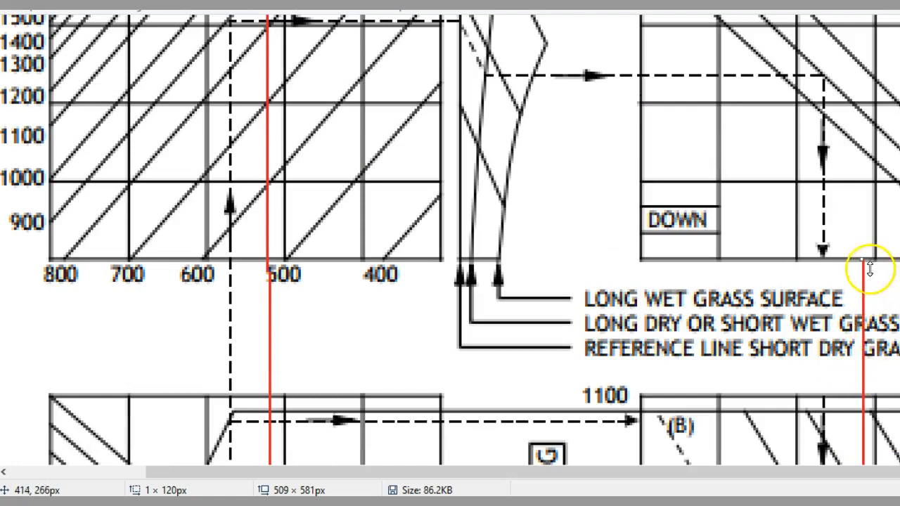
{"action": "left_click_drag", "start_coordinate": [868, 270], "coordinate": [861, 29]}
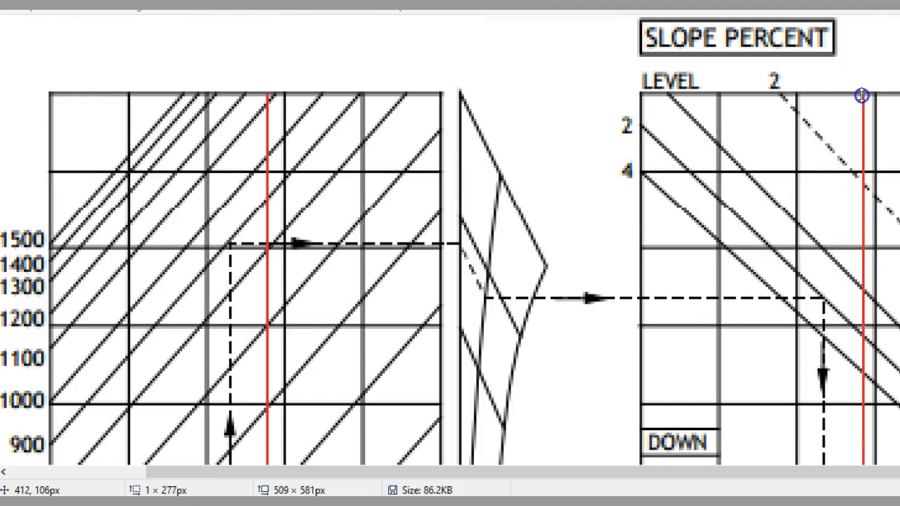
{"action": "mouse_move", "coordinate": [841, 124]}
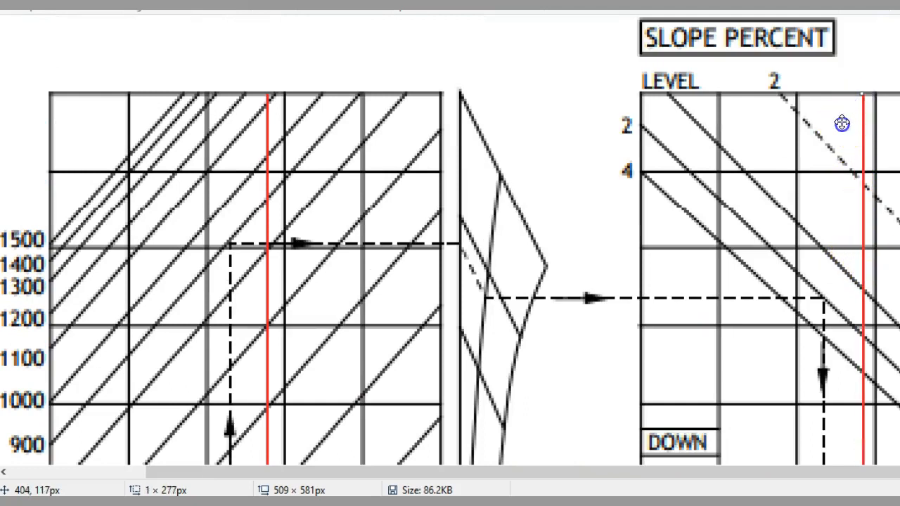
{"action": "scroll", "scroll_direction": "down", "scroll_amount": 3}
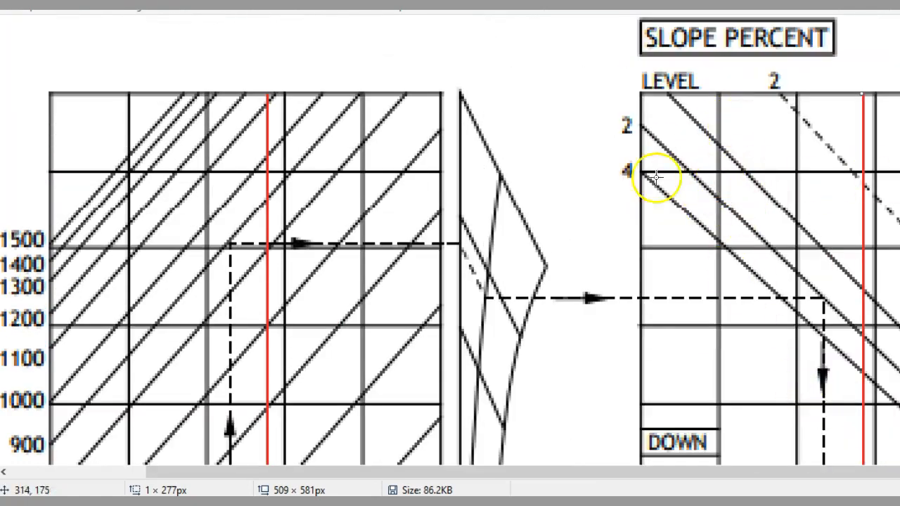
{"action": "mouse_move", "coordinate": [663, 291]}
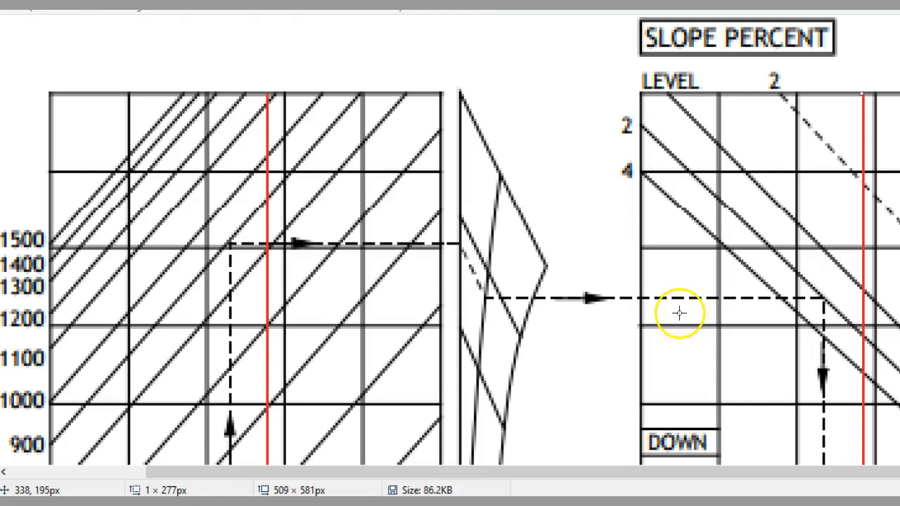
{"action": "mouse_move", "coordinate": [843, 253]}
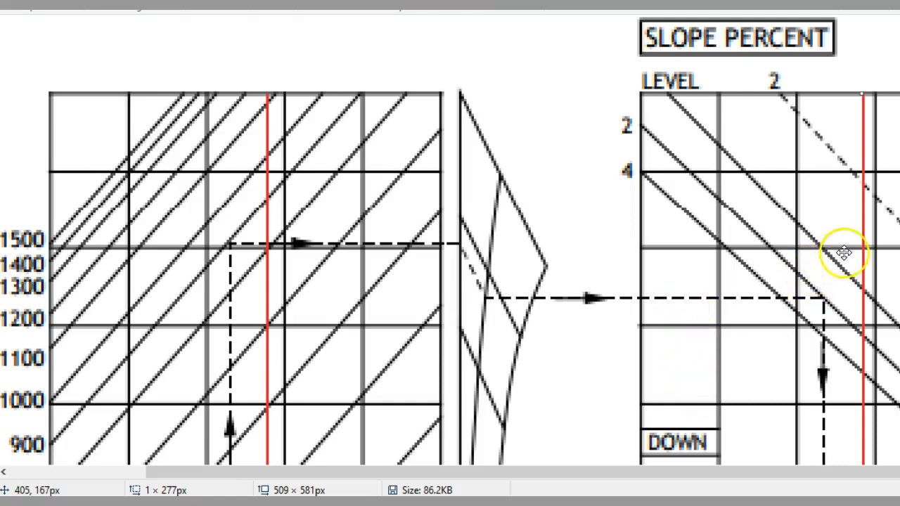
{"action": "mouse_move", "coordinate": [813, 273]}
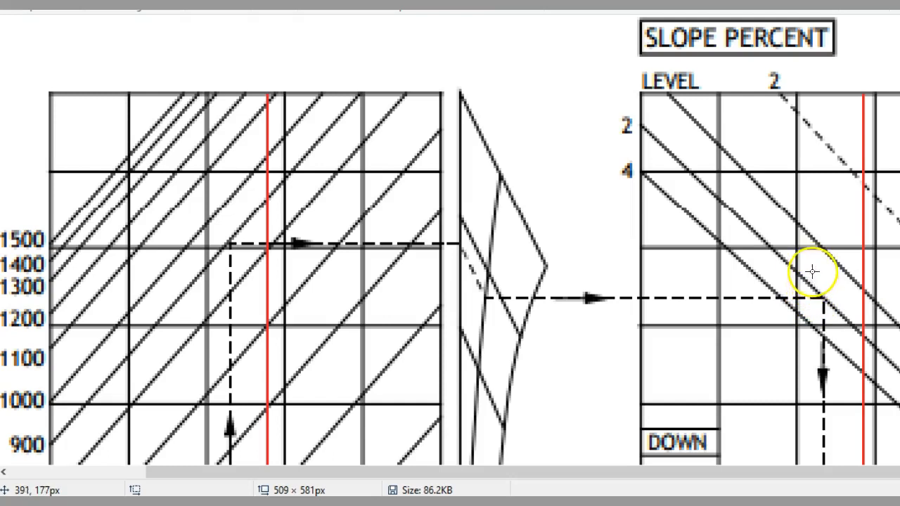
{"action": "mouse_move", "coordinate": [864, 335]}
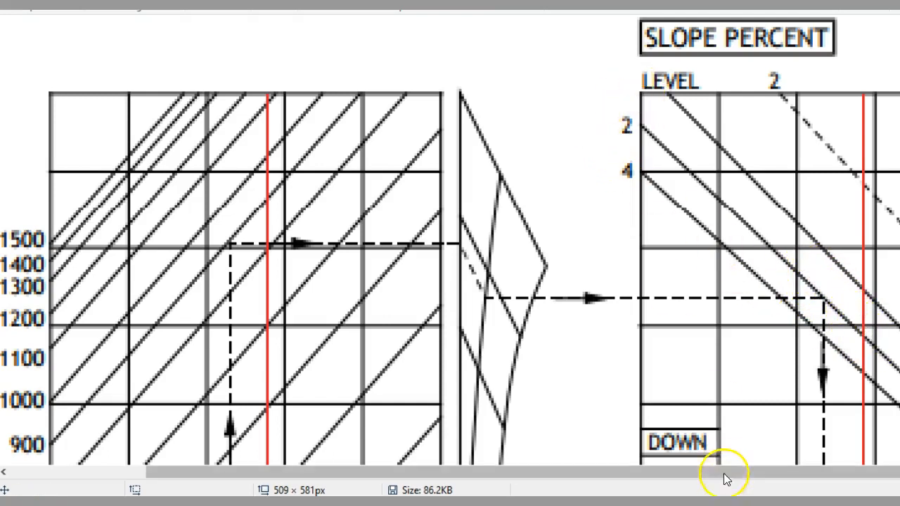
{"action": "mouse_move", "coordinate": [717, 175]}
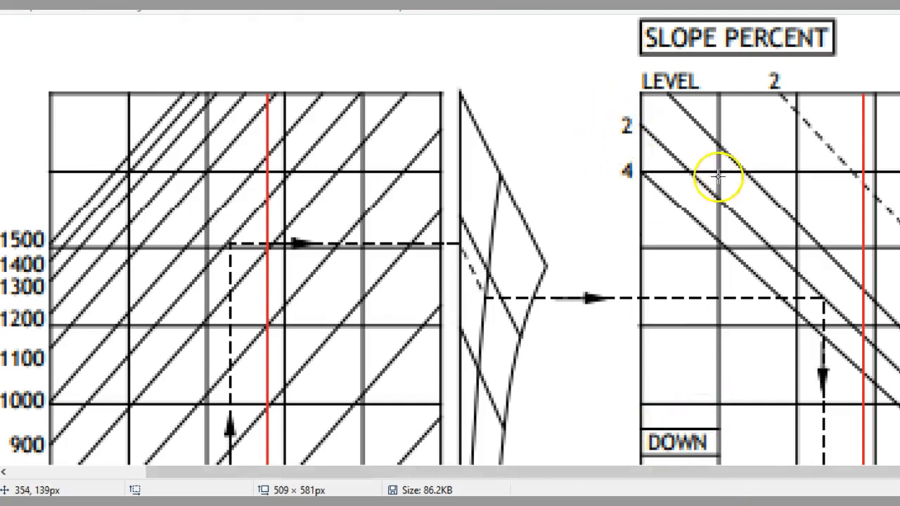
{"action": "mouse_move", "coordinate": [776, 73]}
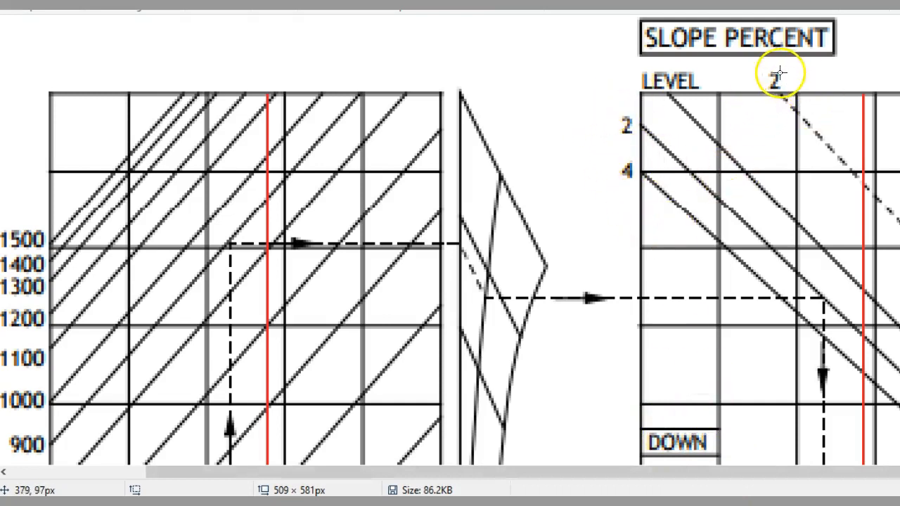
{"action": "mouse_move", "coordinate": [708, 181]}
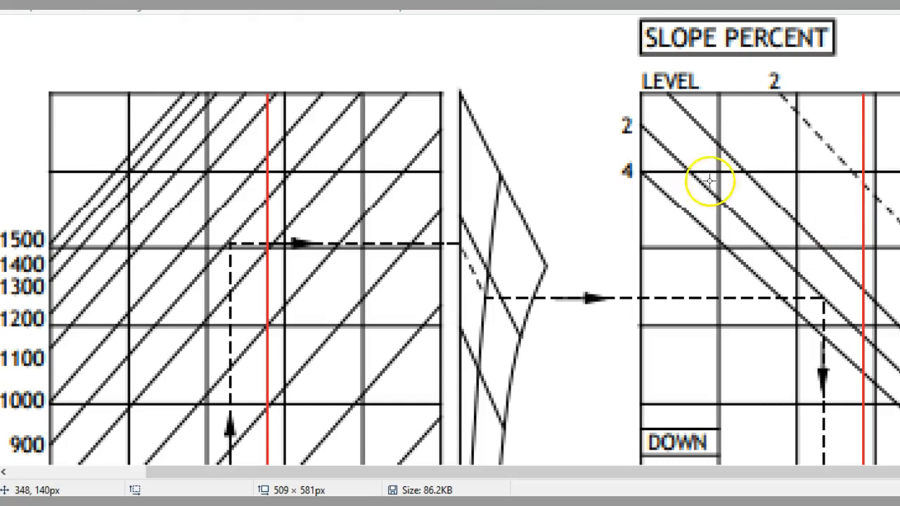
{"action": "mouse_move", "coordinate": [841, 311]}
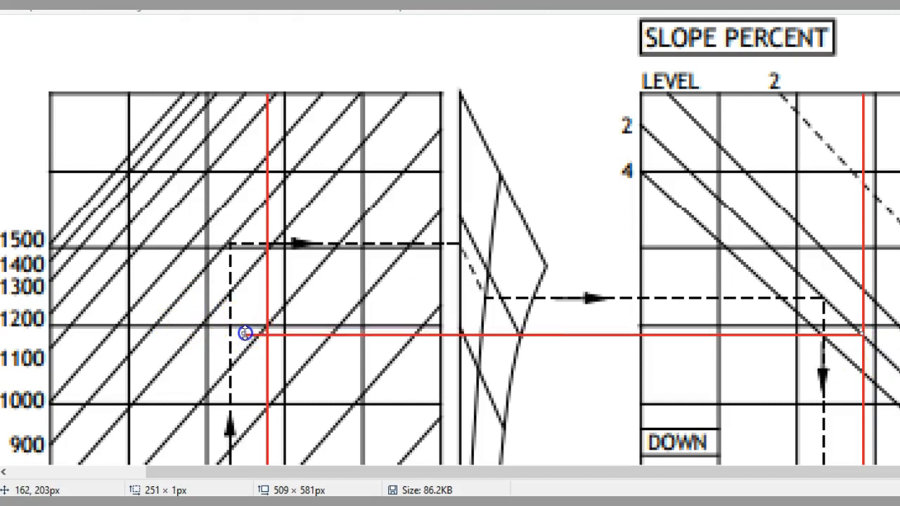
{"action": "mouse_move", "coordinate": [527, 283]}
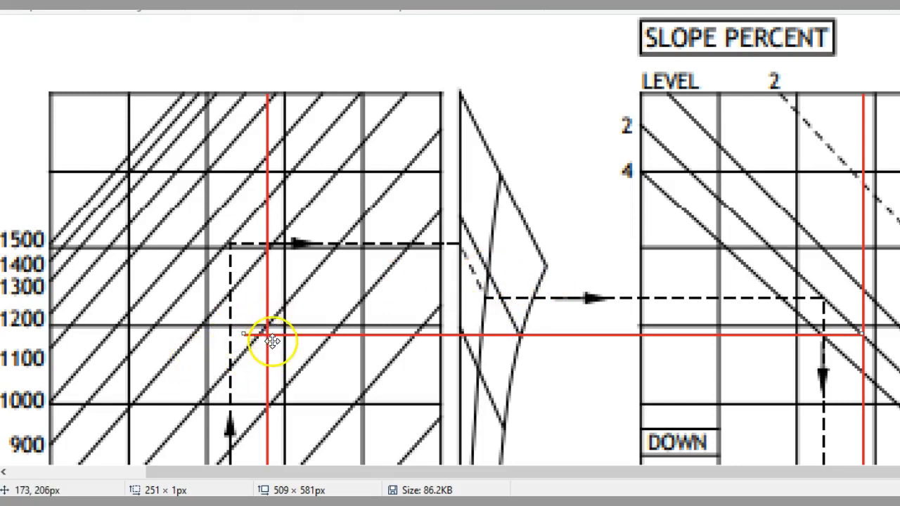
{"action": "mouse_move", "coordinate": [366, 269]}
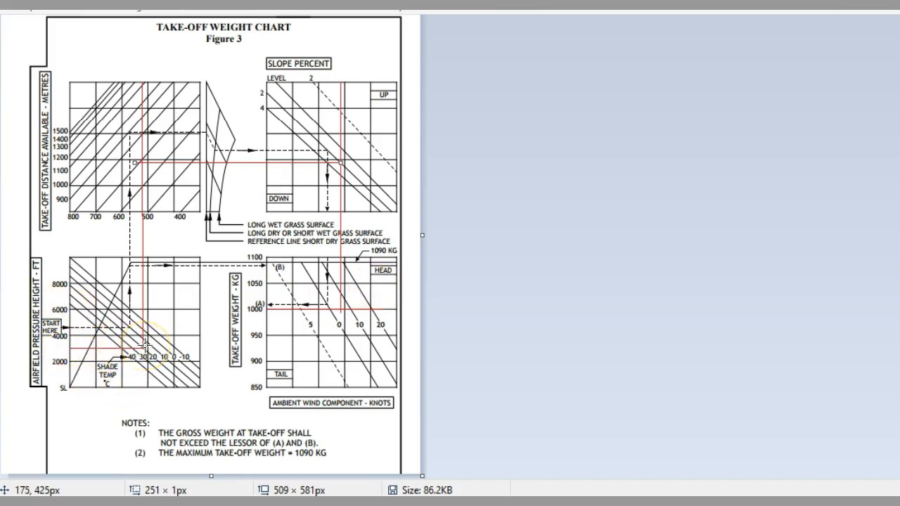
{"action": "mouse_move", "coordinate": [146, 71]}
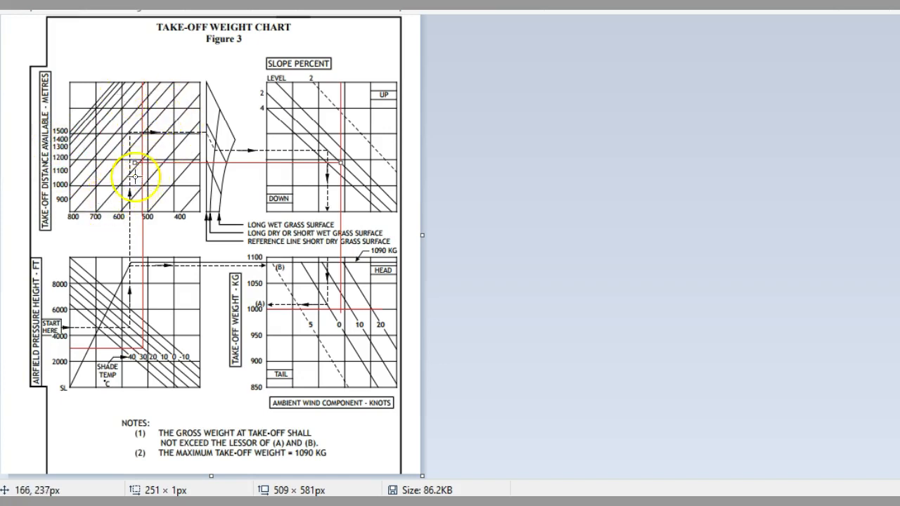
{"action": "mouse_move", "coordinate": [317, 280]}
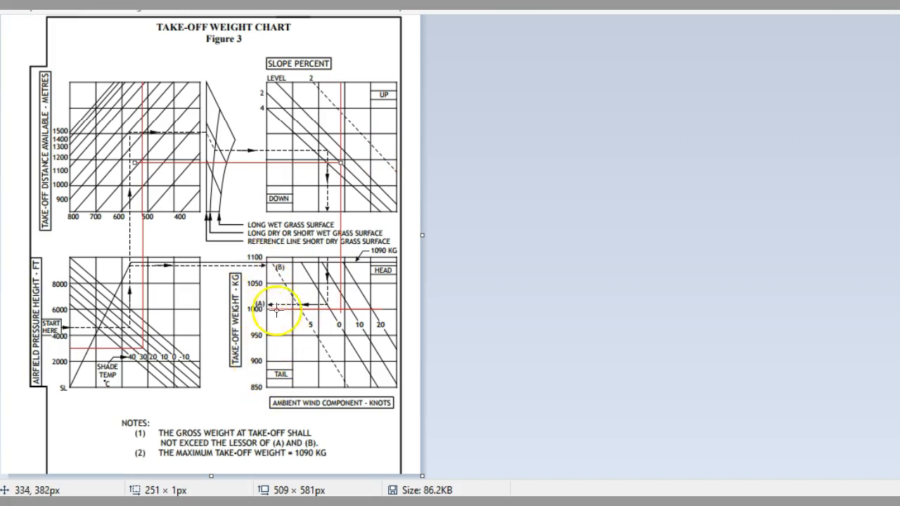
{"action": "left_click_drag", "start_coordinate": [275, 312], "coordinate": [345, 315]}
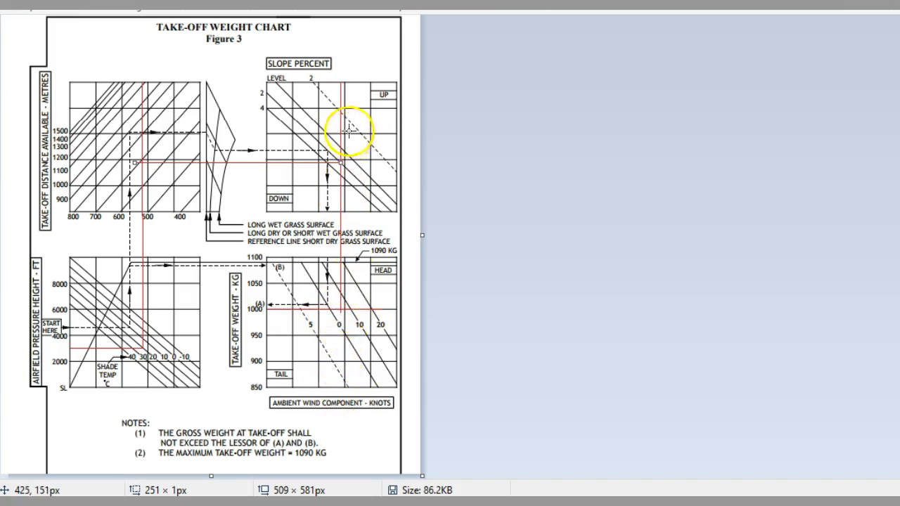
{"action": "mouse_move", "coordinate": [338, 166]}
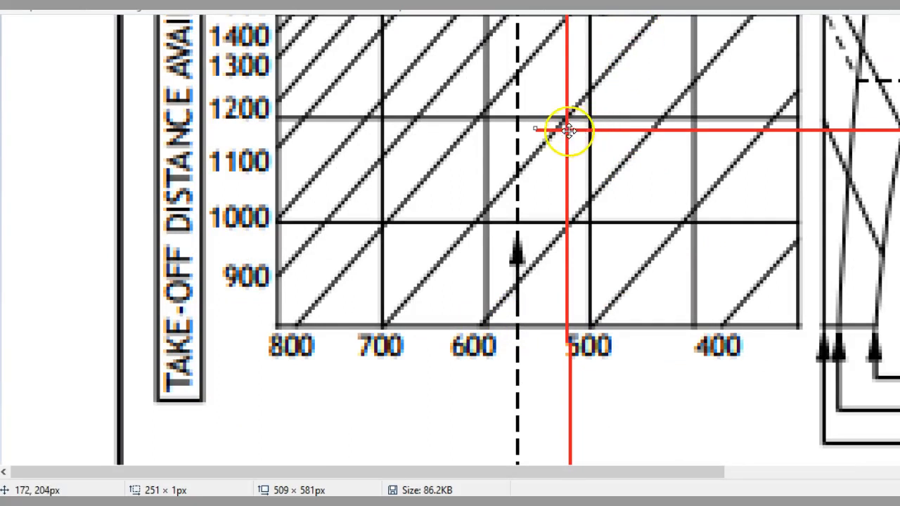
{"action": "mouse_move", "coordinate": [555, 132]}
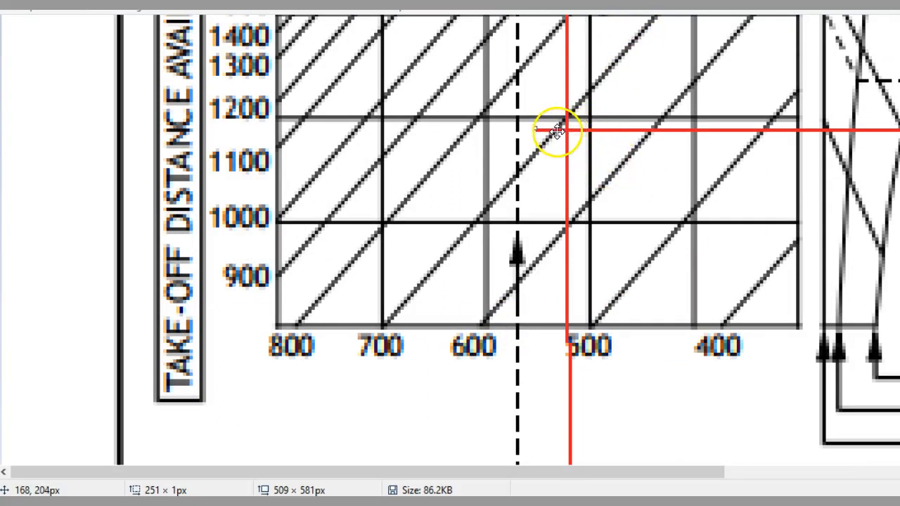
{"action": "mouse_move", "coordinate": [562, 126]}
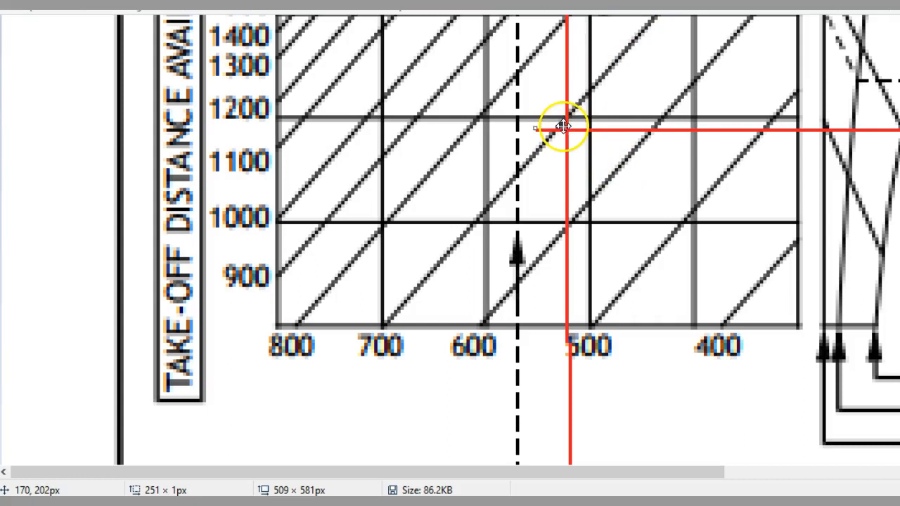
{"action": "mouse_move", "coordinate": [579, 148]}
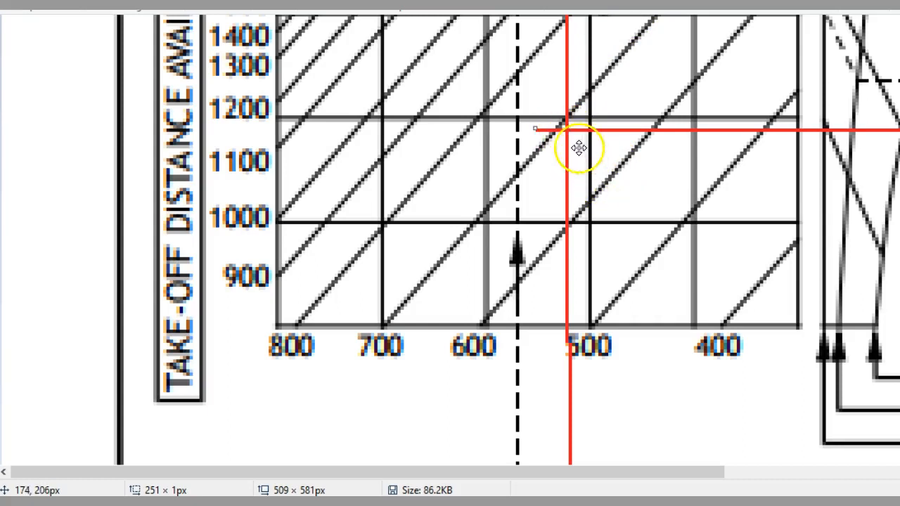
{"action": "mouse_move", "coordinate": [562, 129]}
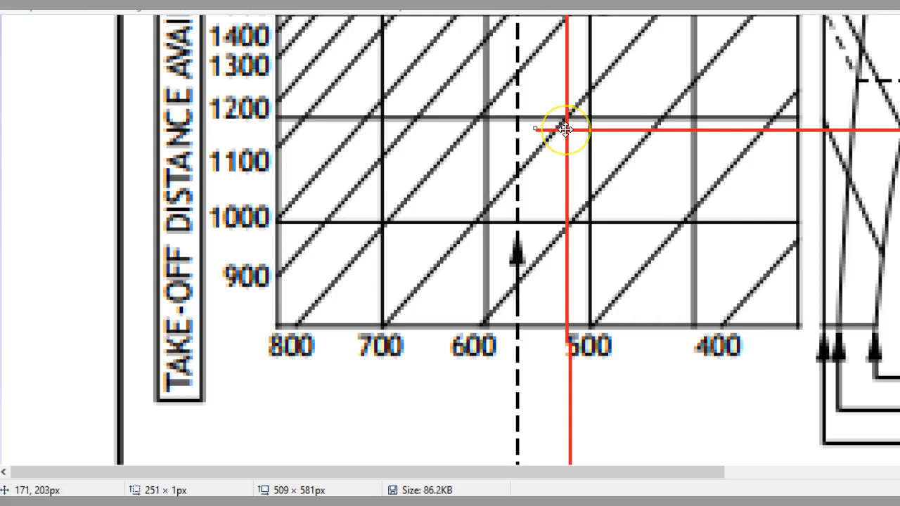
{"action": "mouse_move", "coordinate": [604, 169]}
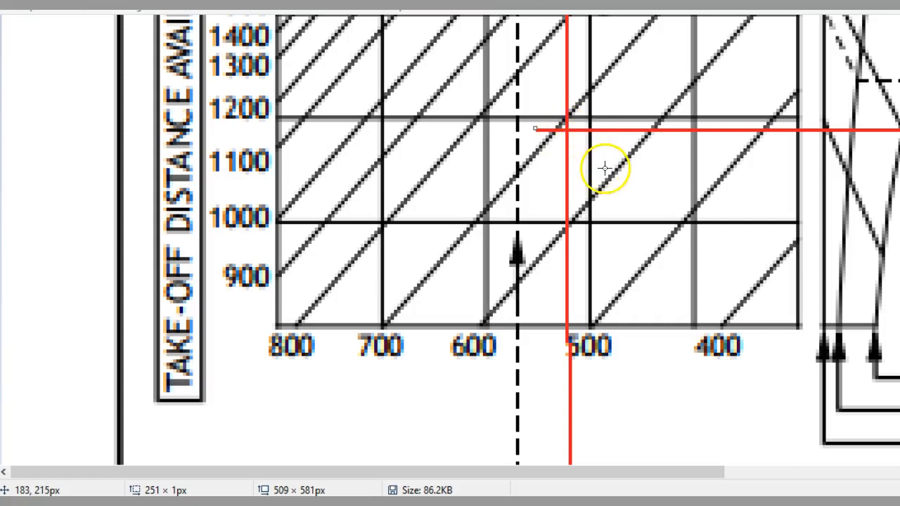
{"action": "mouse_move", "coordinate": [610, 171]}
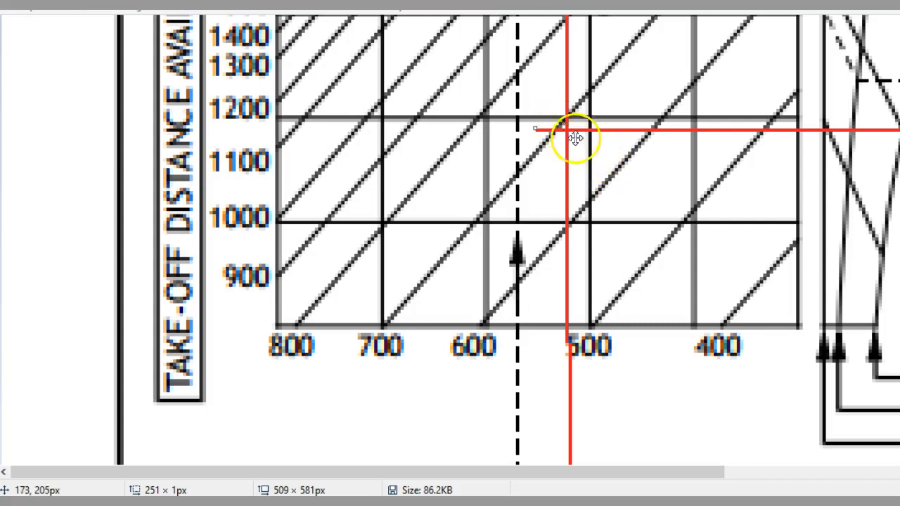
{"action": "mouse_move", "coordinate": [565, 129]}
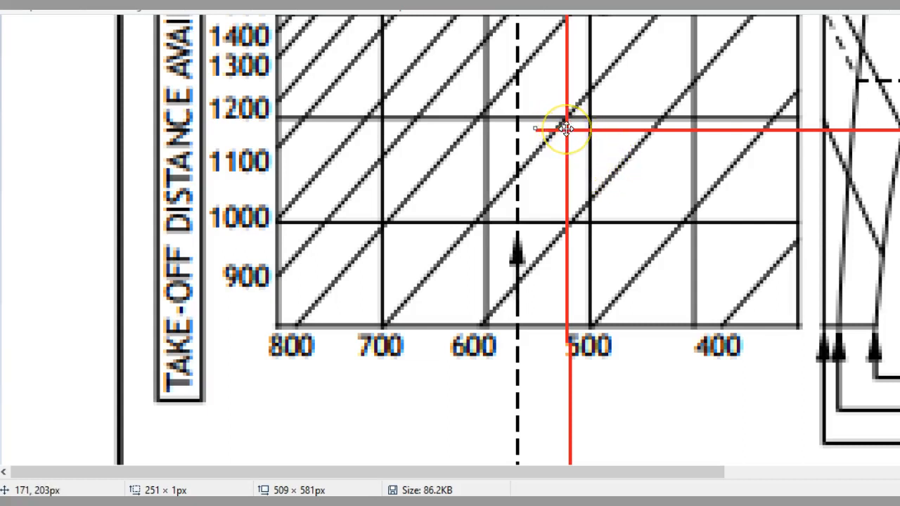